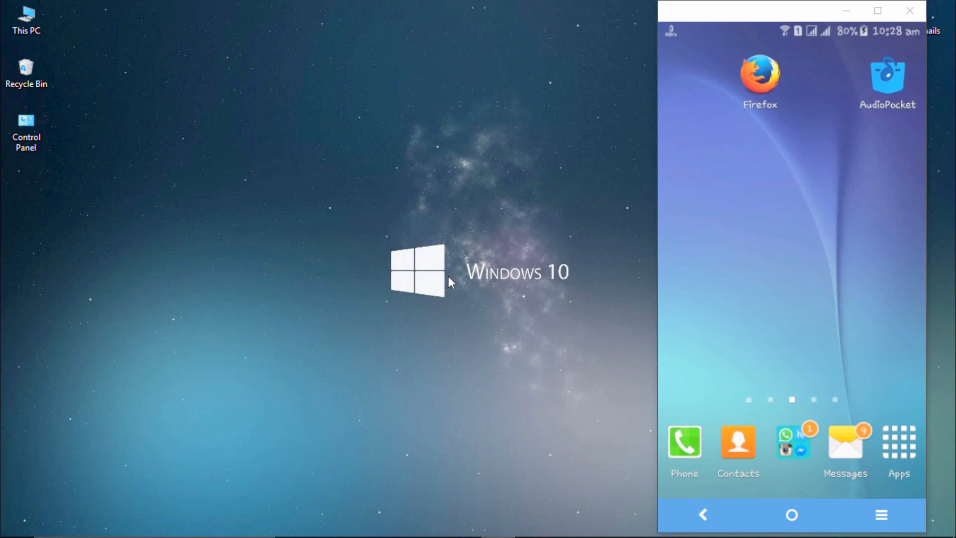
Launch Firefox, reach mobile YouTube from the top-site tile, and search it for 'vevo'.
{"action": "left_click", "coordinate": [759, 79]}
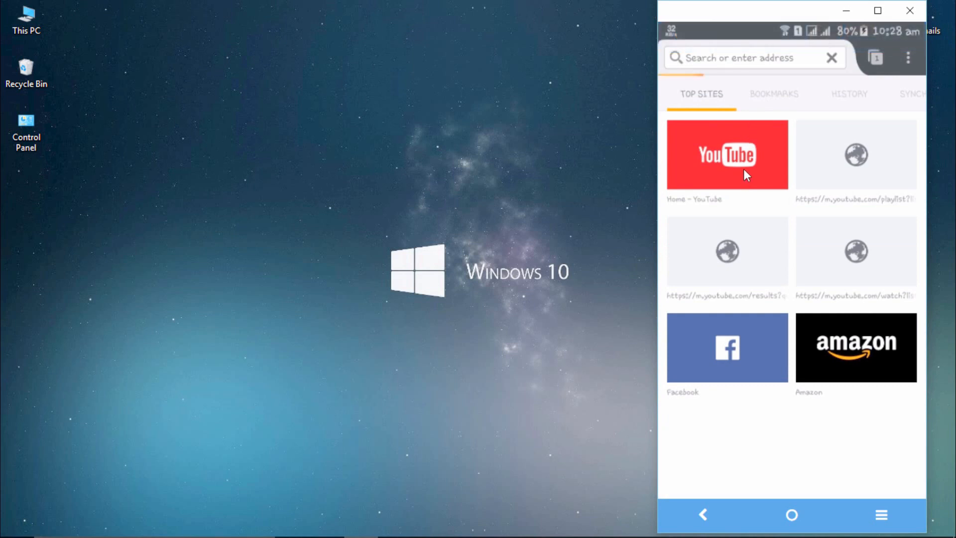
{"action": "left_click", "coordinate": [726, 154]}
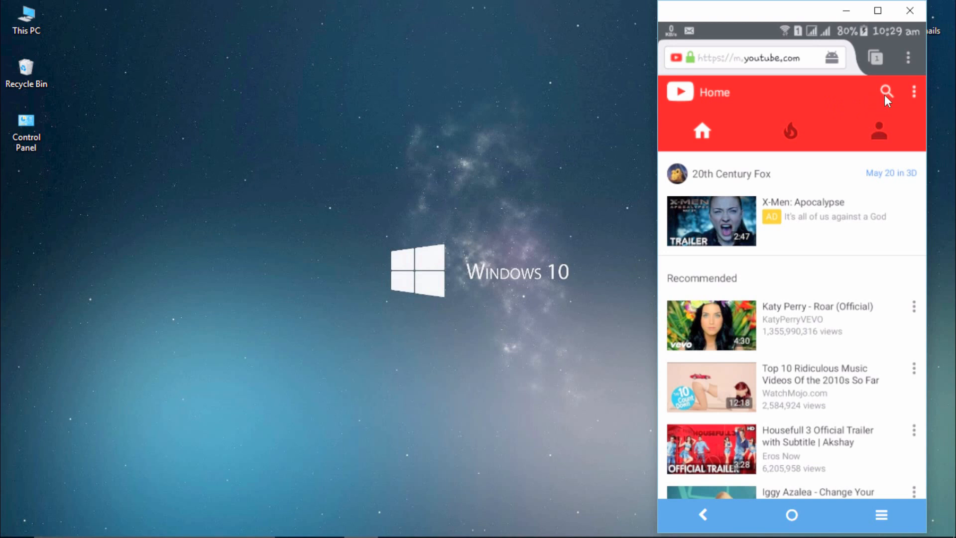
{"action": "left_click", "coordinate": [886, 92]}
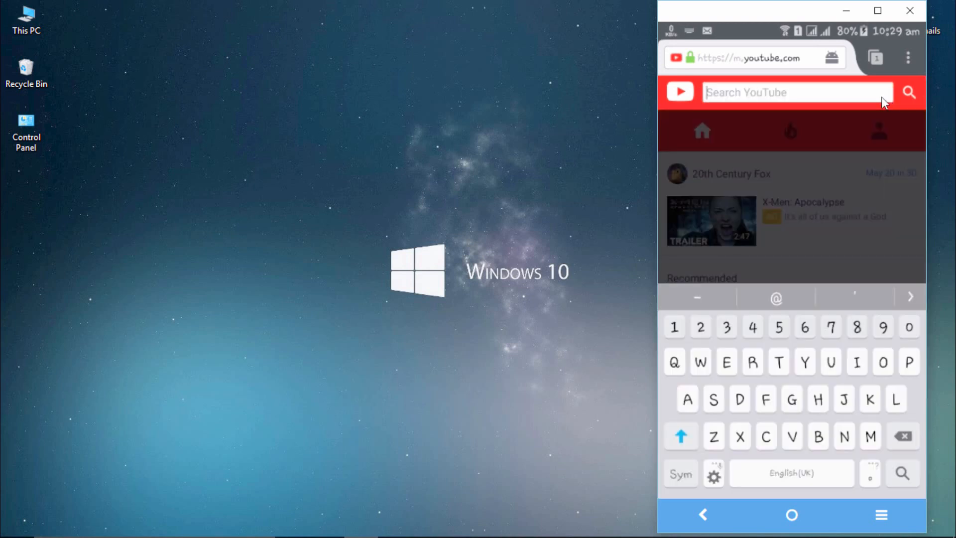
{"action": "type", "text": "vevo"}
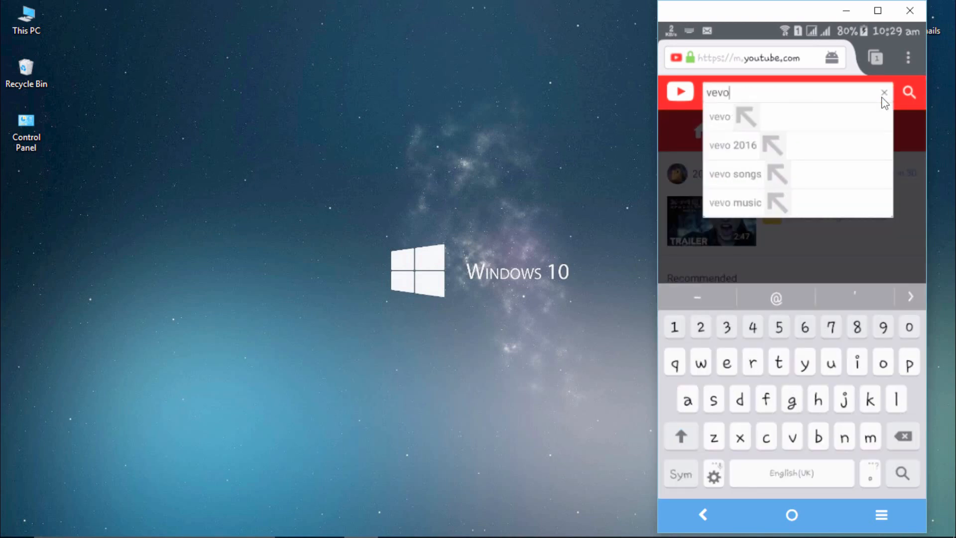
{"action": "left_click", "coordinate": [907, 92]}
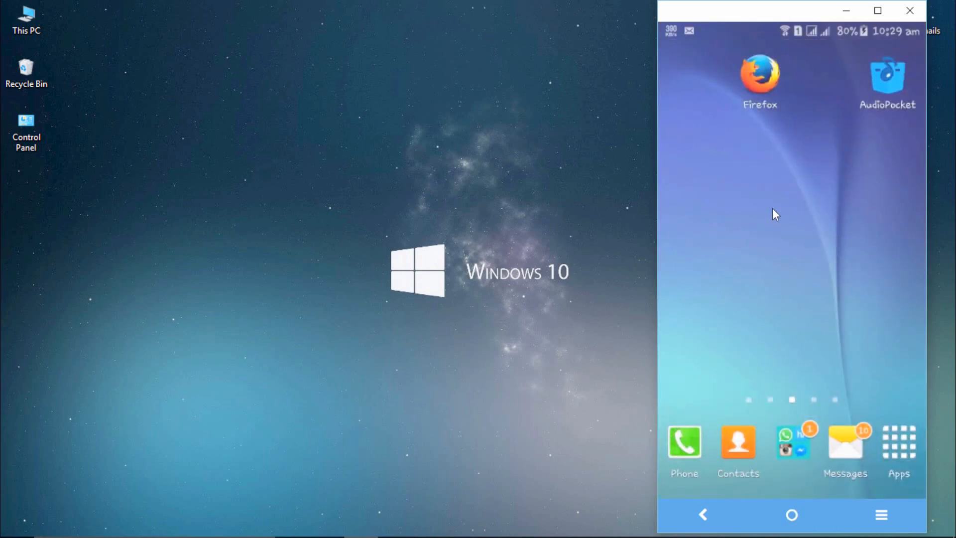
{"action": "mouse_move", "coordinate": [811, 255]}
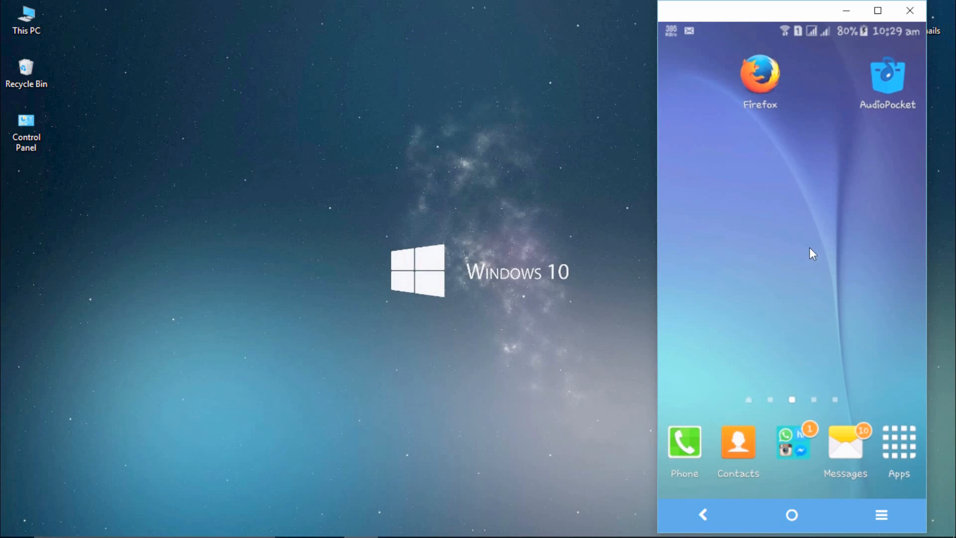